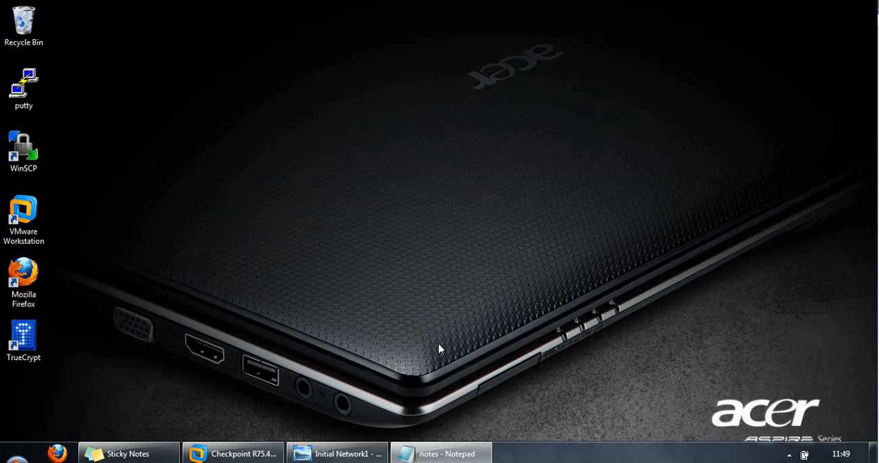
pyautogui.click(337, 454)
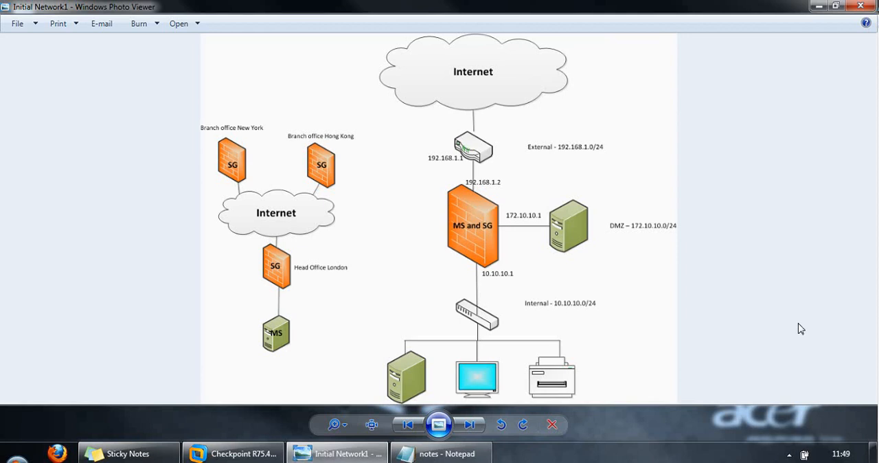
pyautogui.moveTo(541, 327)
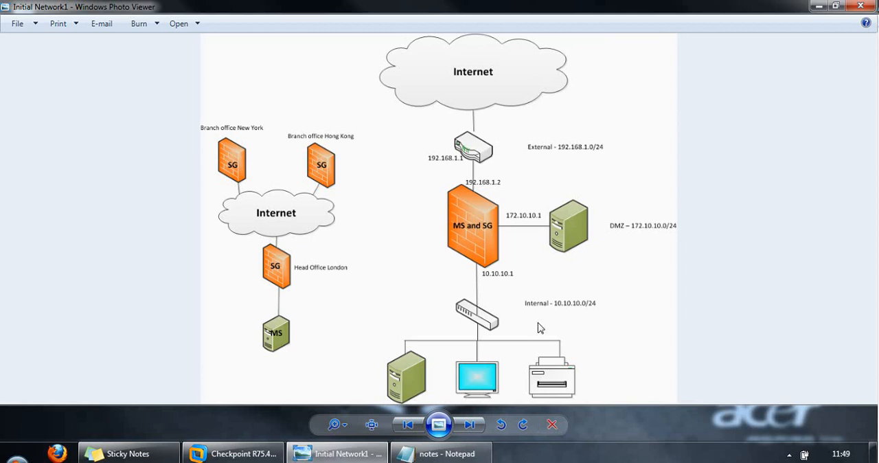
pyautogui.moveTo(496, 236)
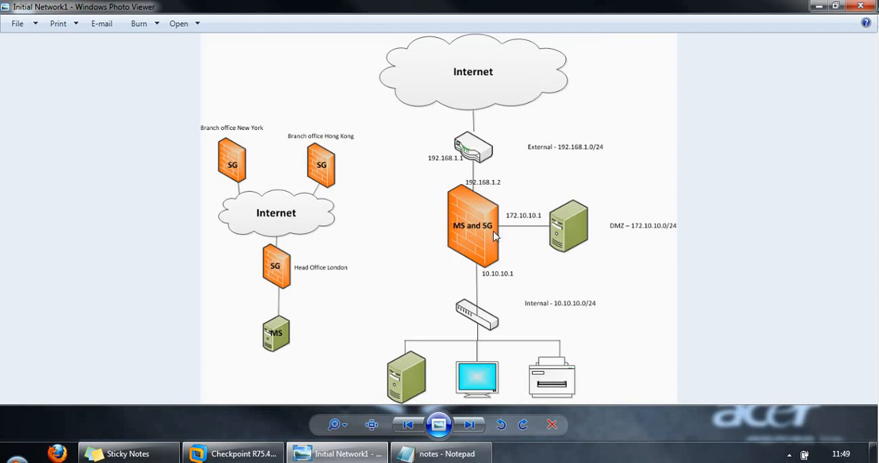
pyautogui.moveTo(453, 236)
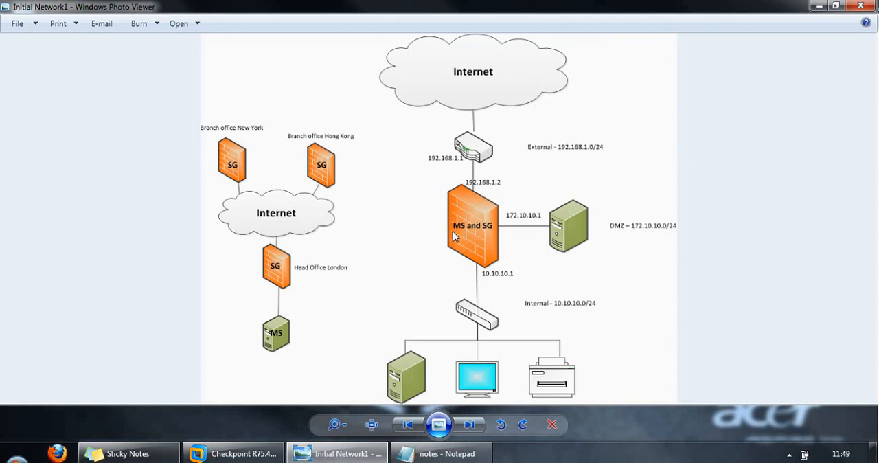
pyautogui.moveTo(486, 233)
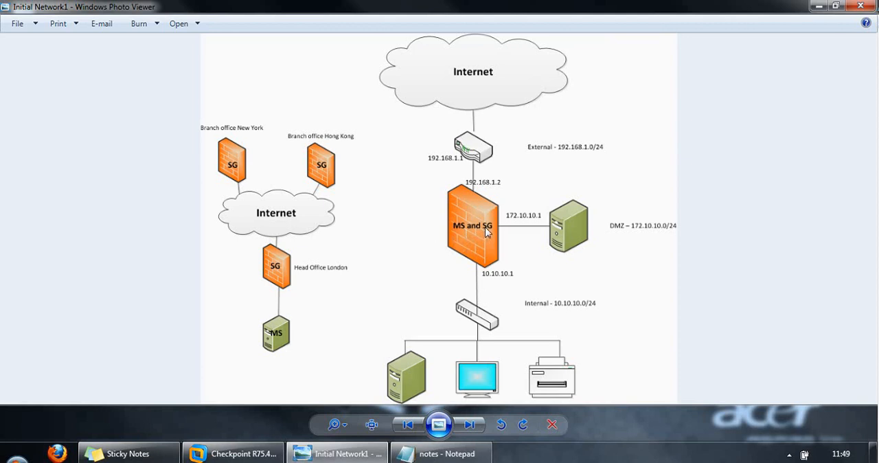
pyautogui.moveTo(337, 323)
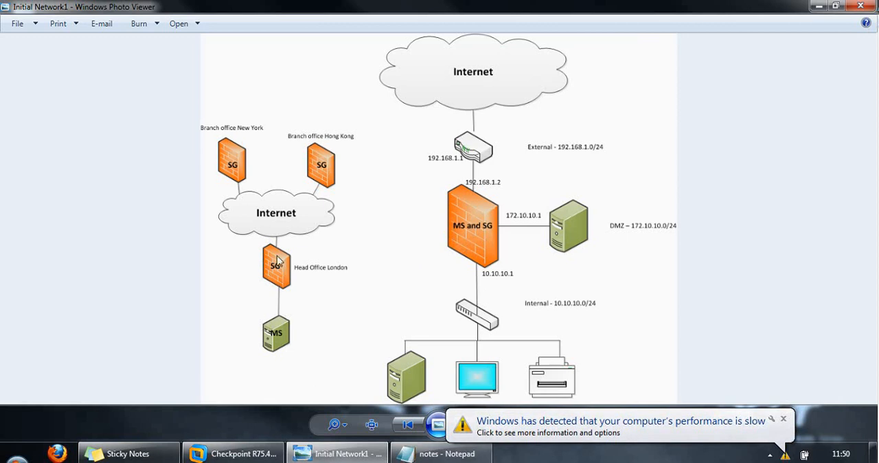
pyautogui.moveTo(280, 283)
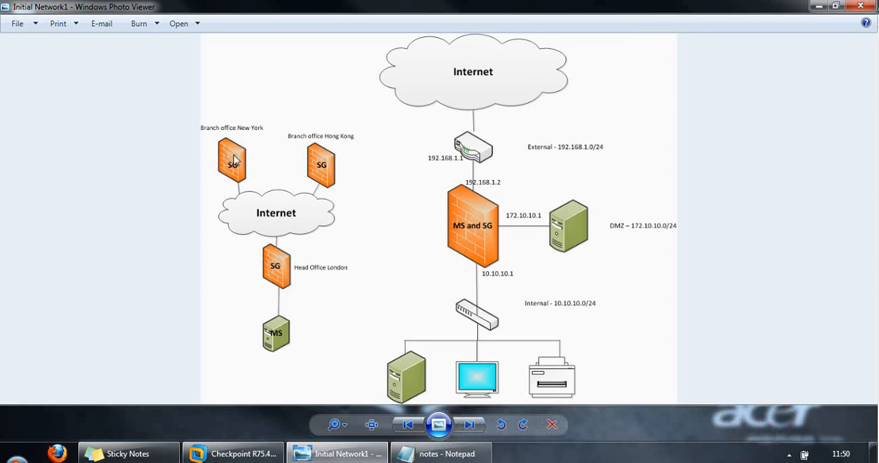
pyautogui.moveTo(328, 166)
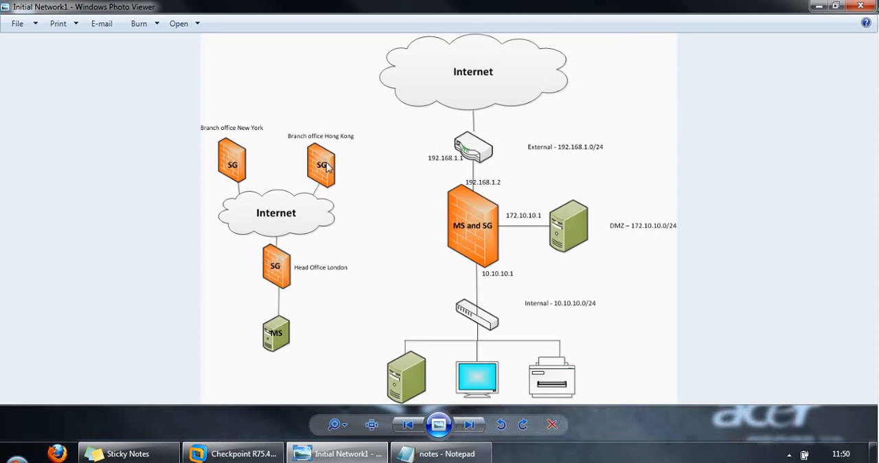
pyautogui.moveTo(291, 336)
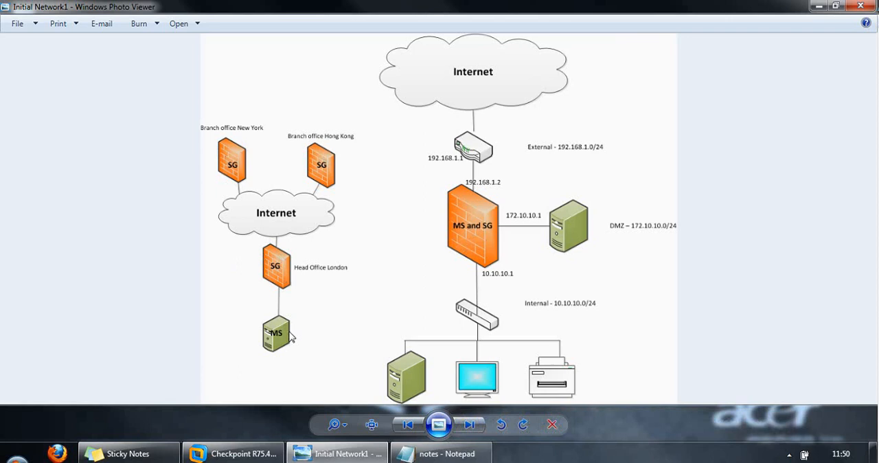
pyautogui.moveTo(297, 343)
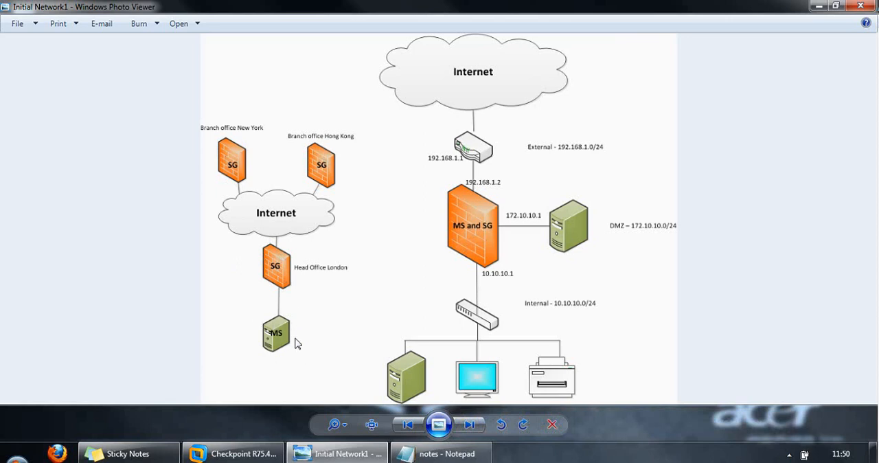
pyautogui.moveTo(316, 338)
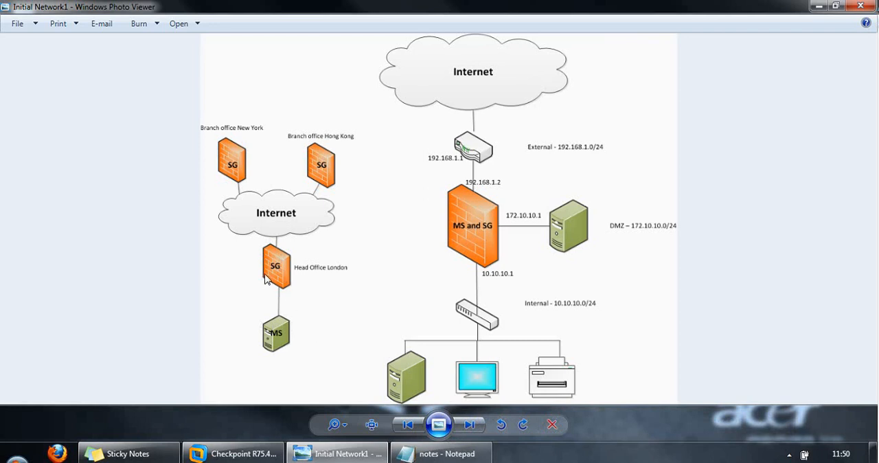
pyautogui.moveTo(224, 179)
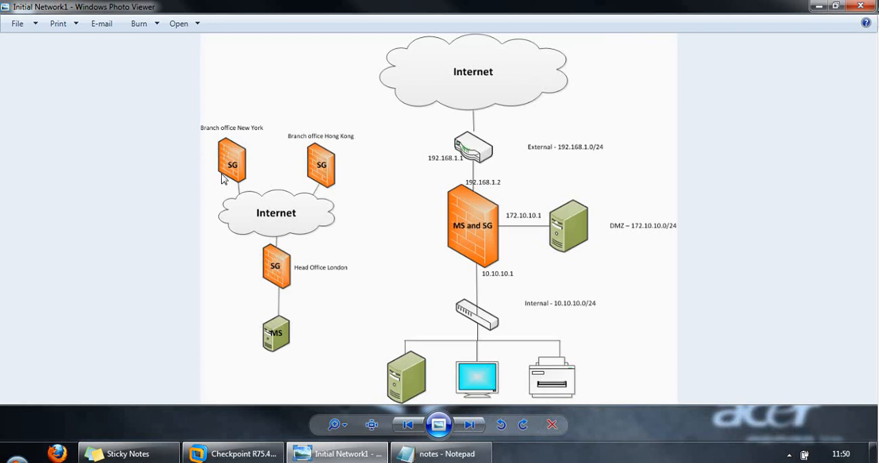
pyautogui.moveTo(396, 250)
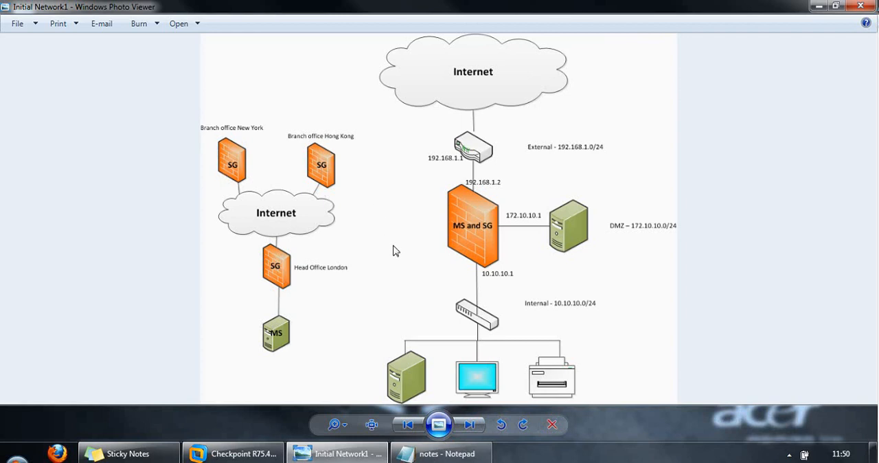
pyautogui.moveTo(368, 168)
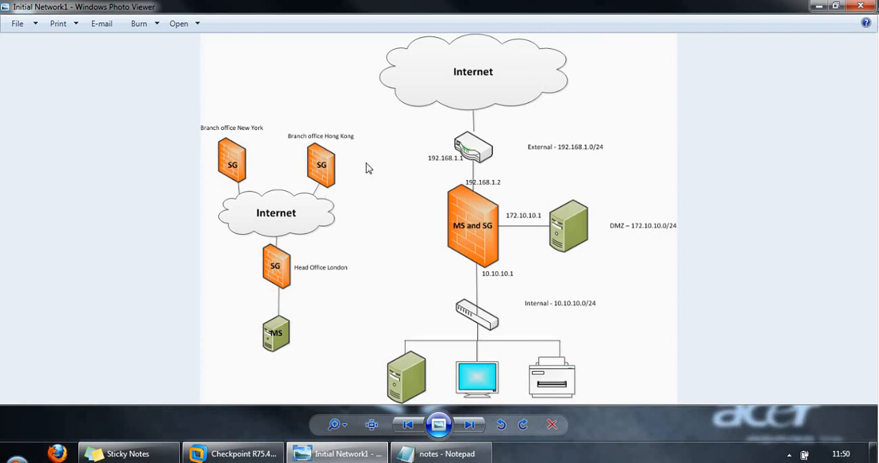
pyautogui.moveTo(385, 226)
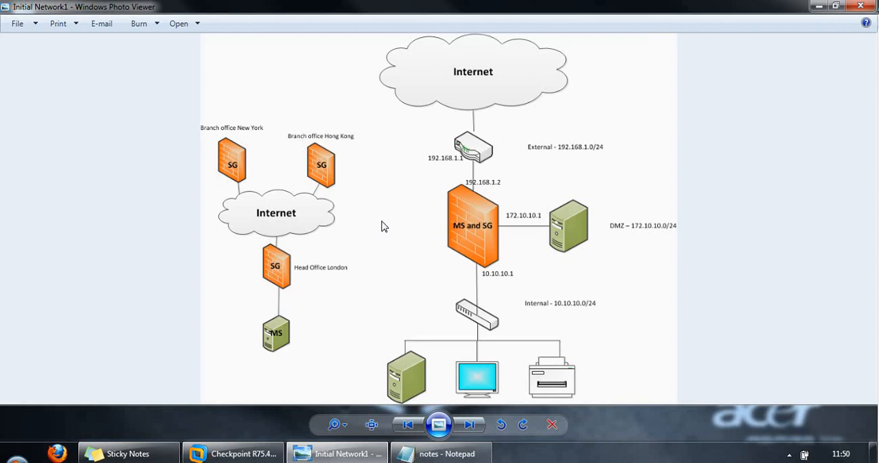
pyautogui.moveTo(401, 261)
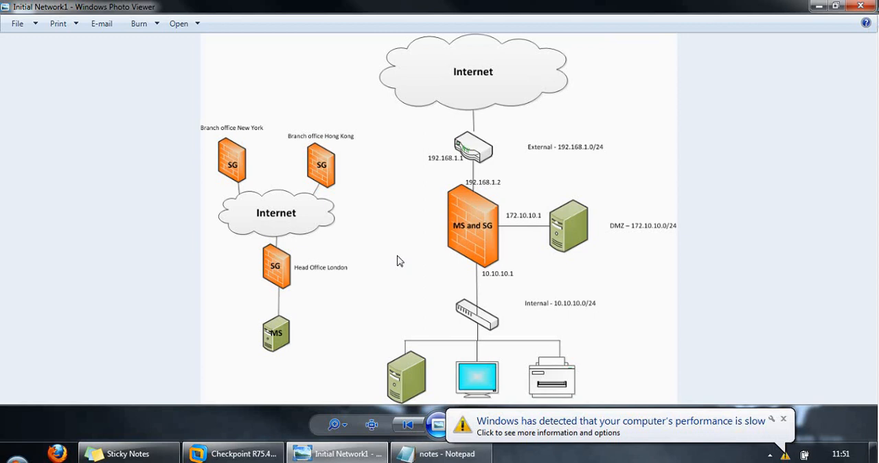
pyautogui.moveTo(414, 257)
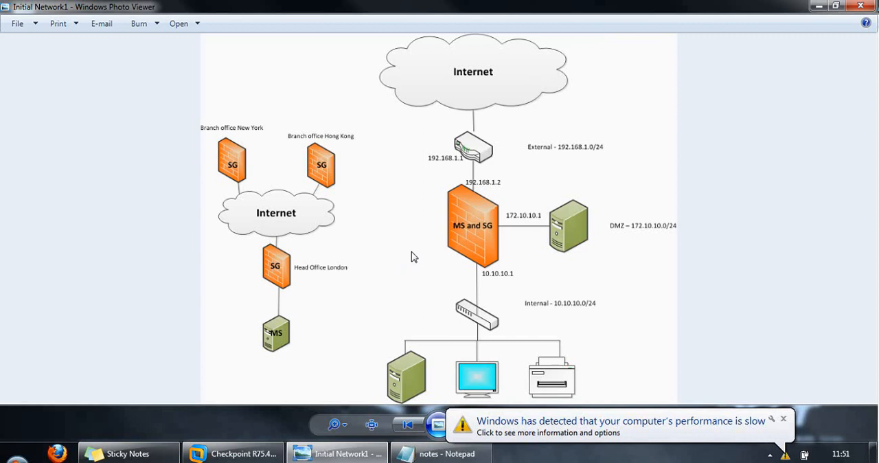